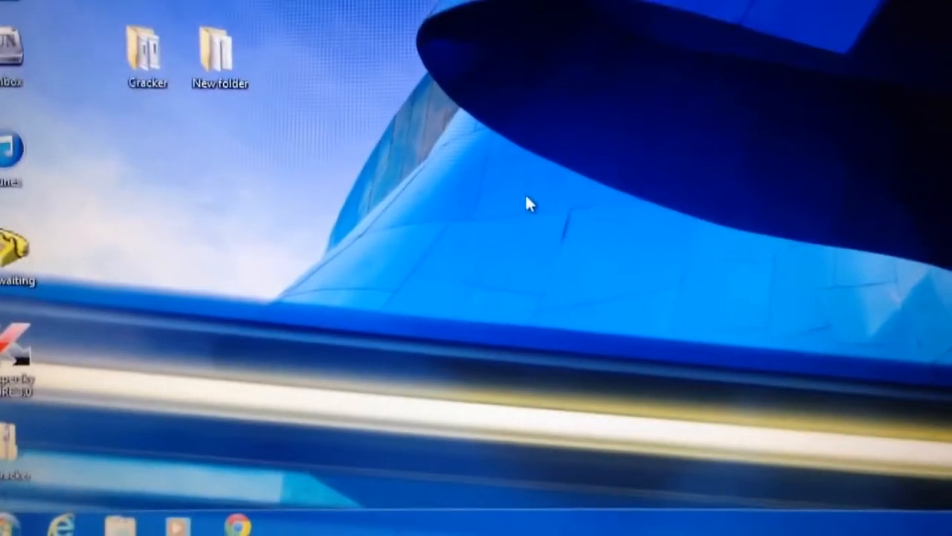
Search the Start menu for 'activate' to list the Activate Windows Control Panel entry
left_click(30, 525)
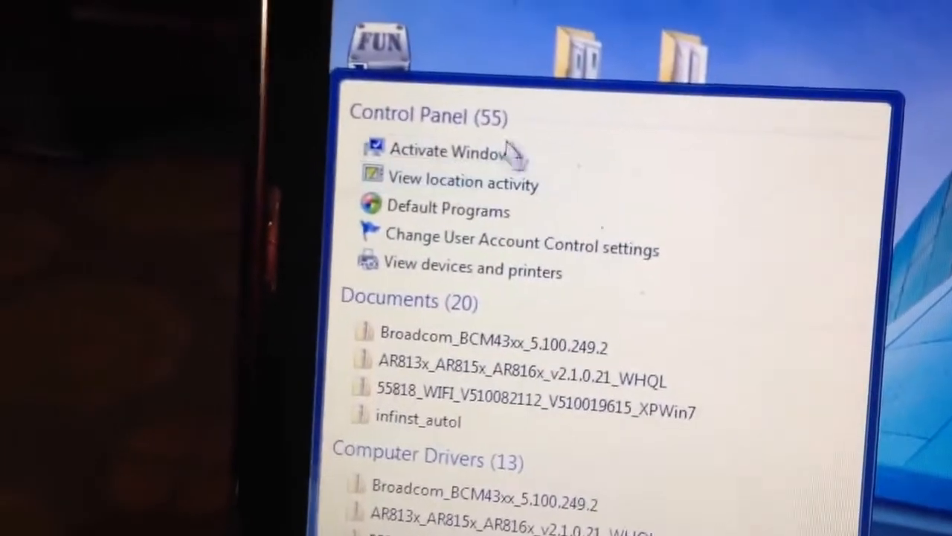
Go to Libraries > Documents, where the Windows Hacktivator folder is listed
left_click(446, 151)
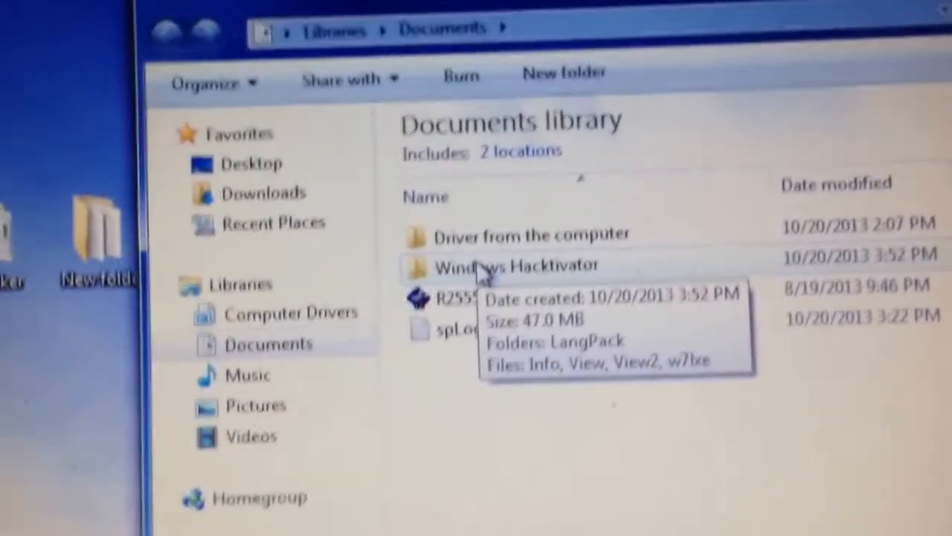
Run w7lxe from the Windows Hacktivator folder as administrator
double_click(515, 265)
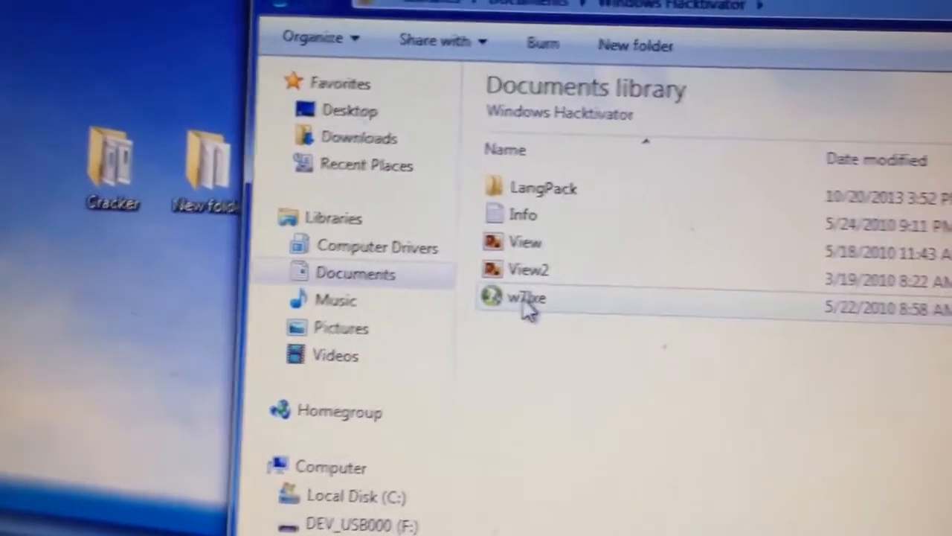
right_click(524, 298)
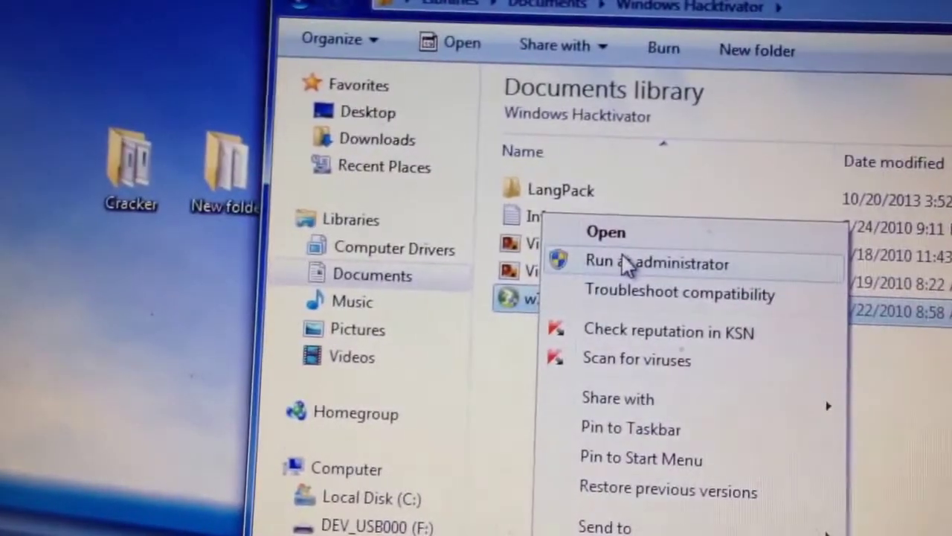
left_click(657, 262)
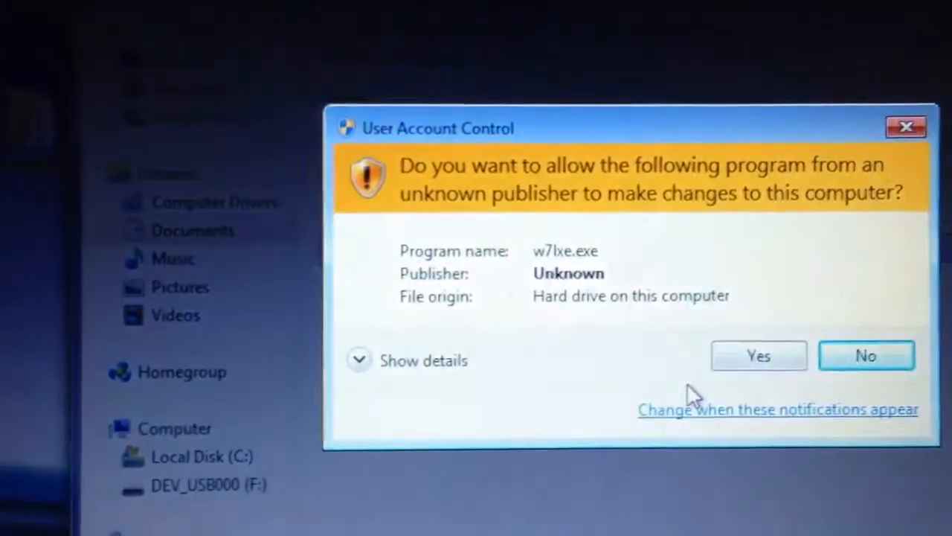
Approve the User Account Control prompt for the w7lxe loader
left_click(757, 355)
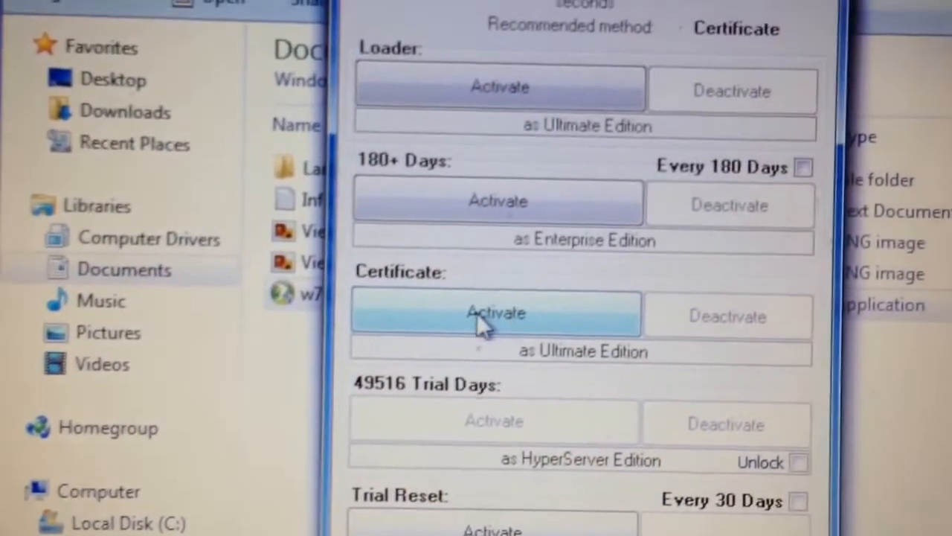
Activate Windows as Ultimate Edition using the loader's Certificate option
left_click(496, 312)
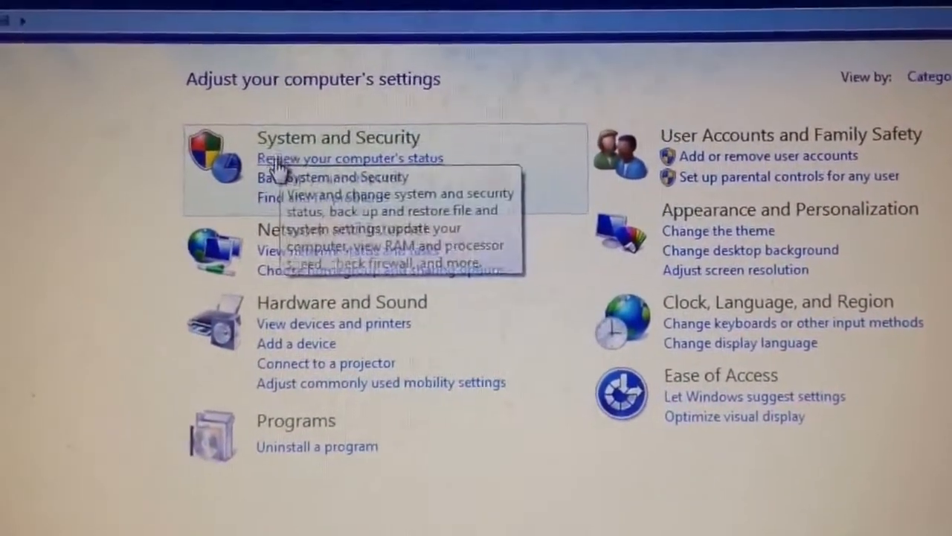
left_click(349, 158)
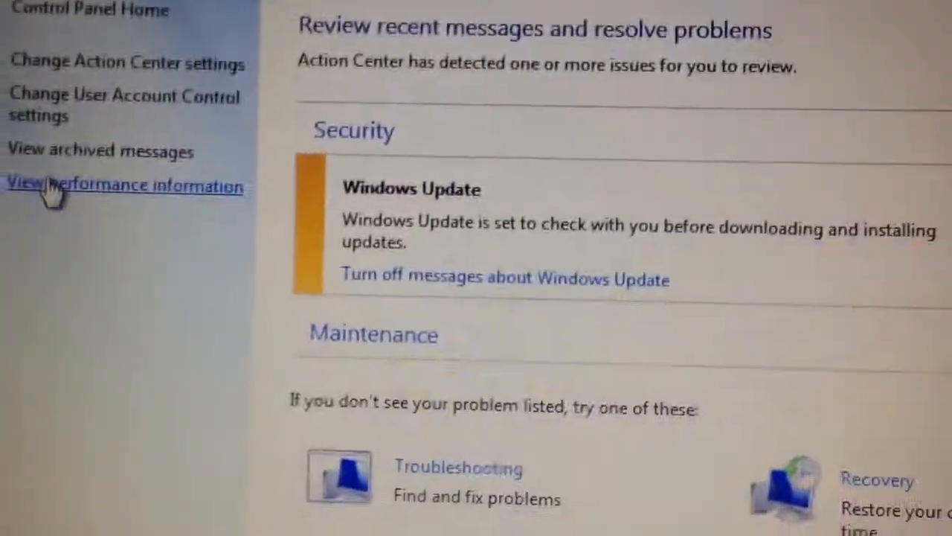
left_click(125, 185)
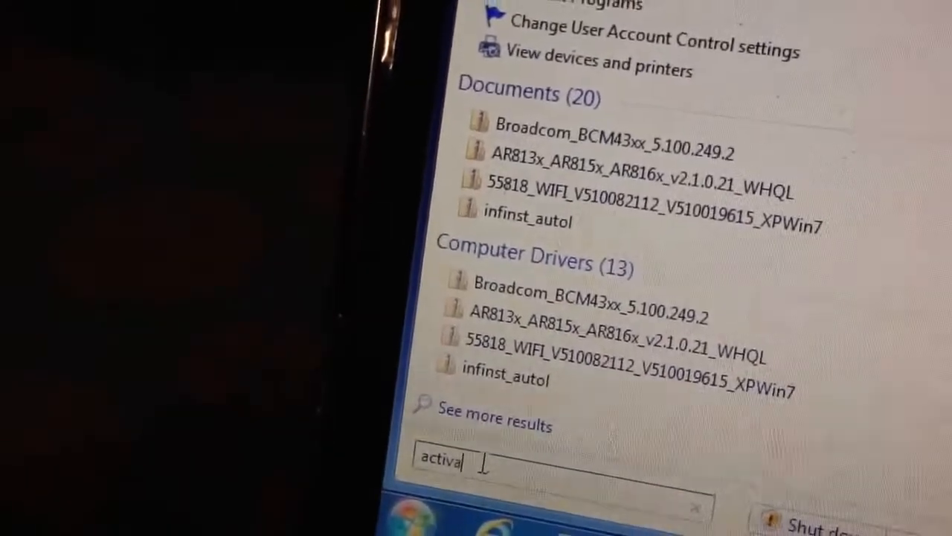
Search the Start menu and open Kaspersky PURE 3.0's Security Problems panel
type("te")
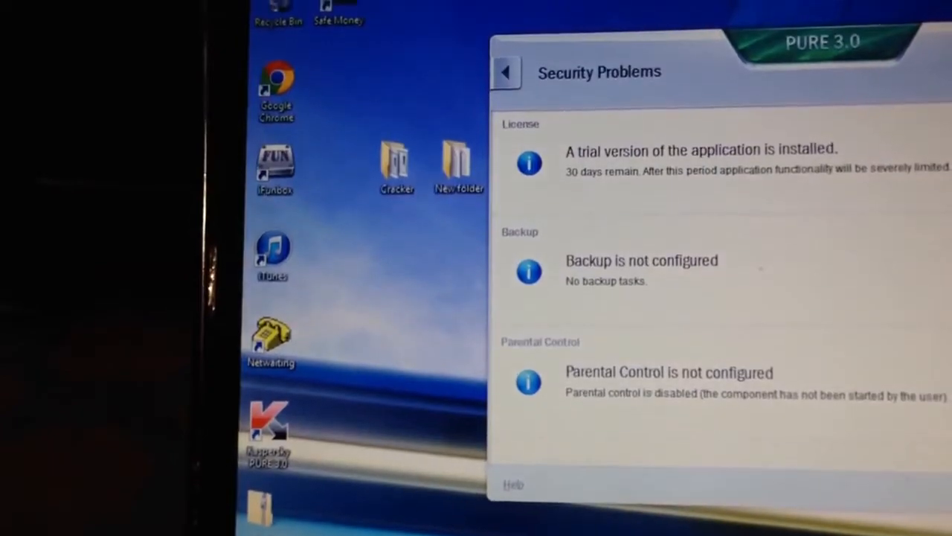
Delete the trial licence key from Kaspersky PURE 3.0's Licensing section
left_click(506, 72)
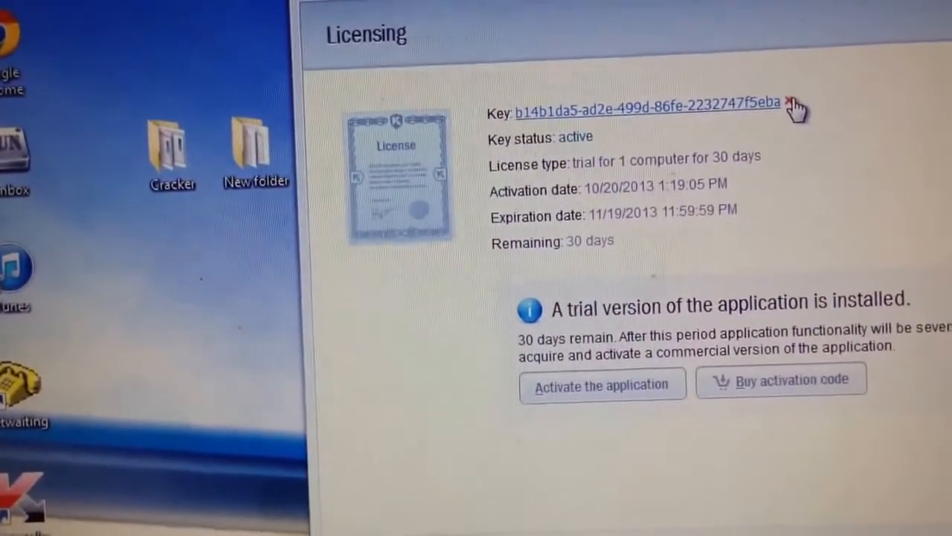
left_click(792, 103)
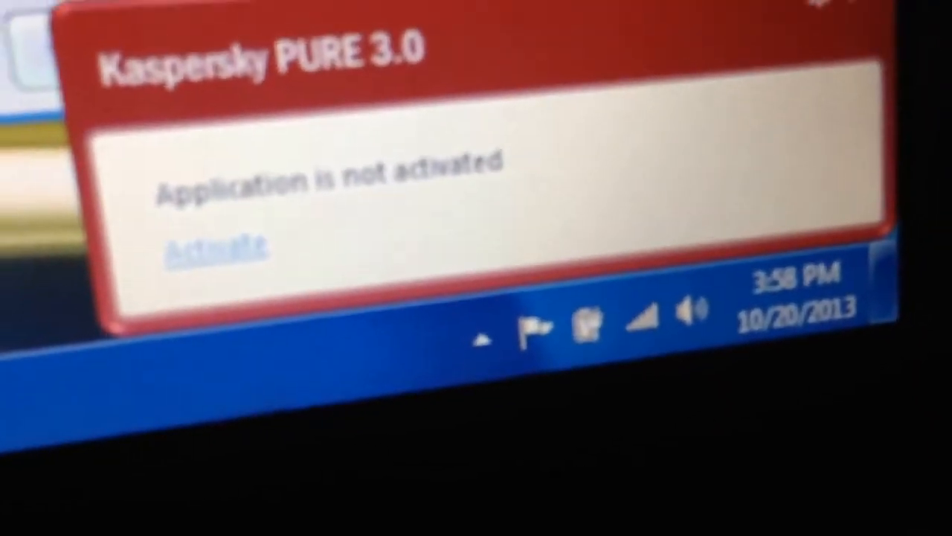
left_click(212, 247)
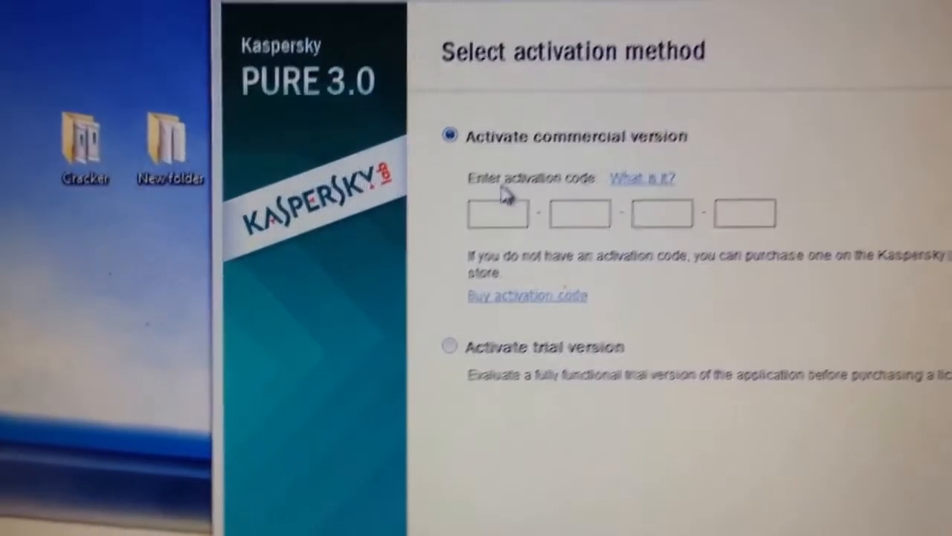
type("AAAAAAAA")
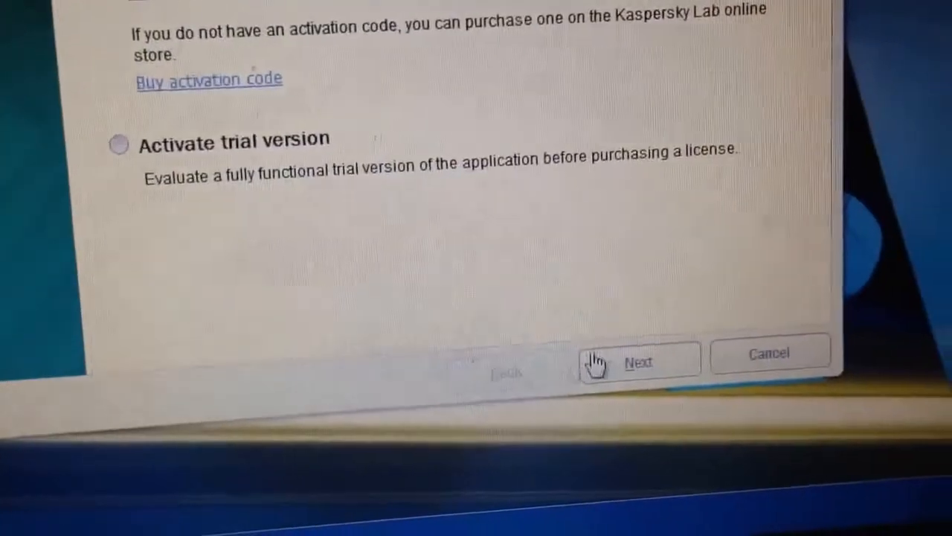
left_click(638, 362)
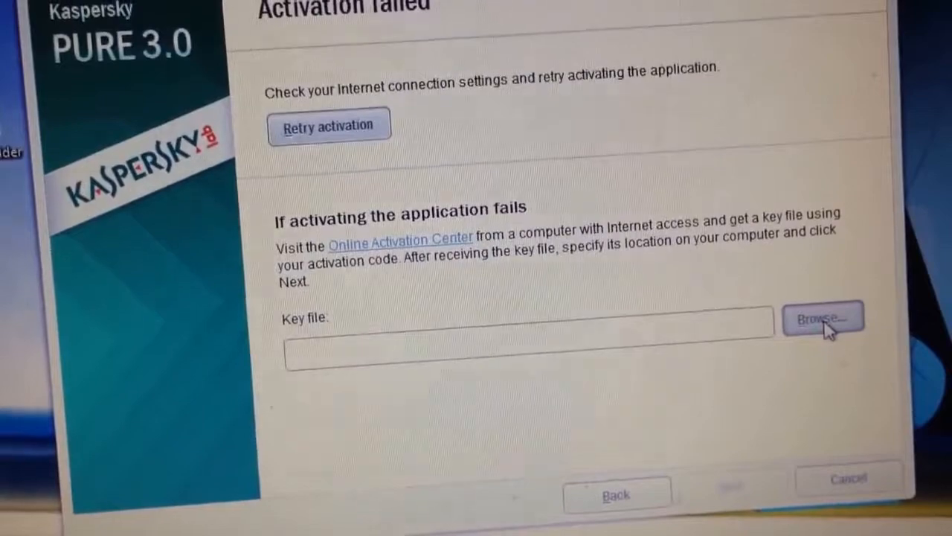
left_click(823, 319)
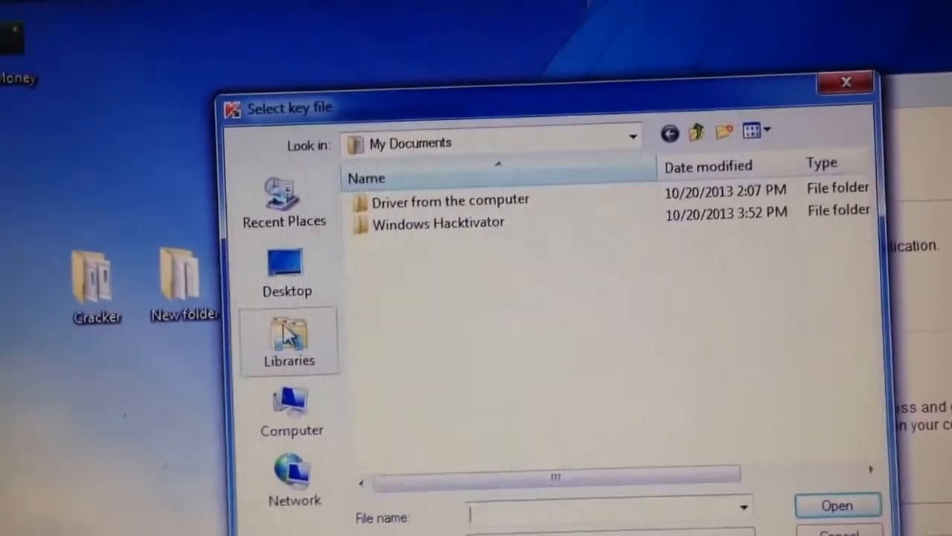
Pick the last key file in DEV_USB000 (F:)'s Kaspersky PURE folder
left_click(289, 342)
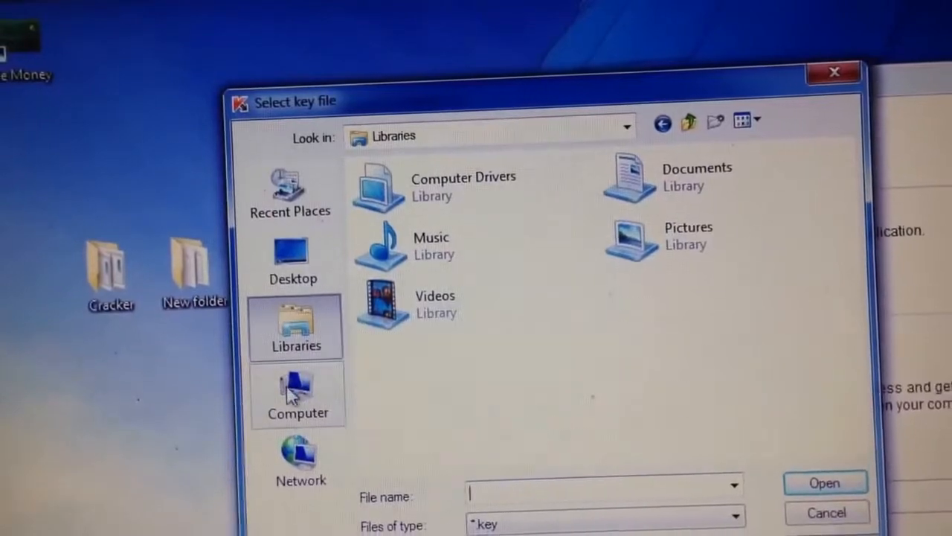
left_click(297, 394)
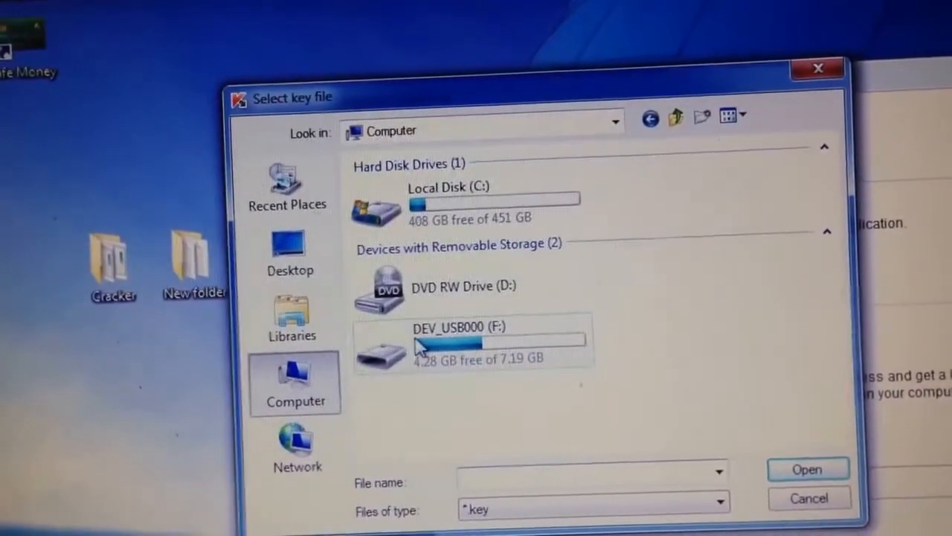
double_click(473, 342)
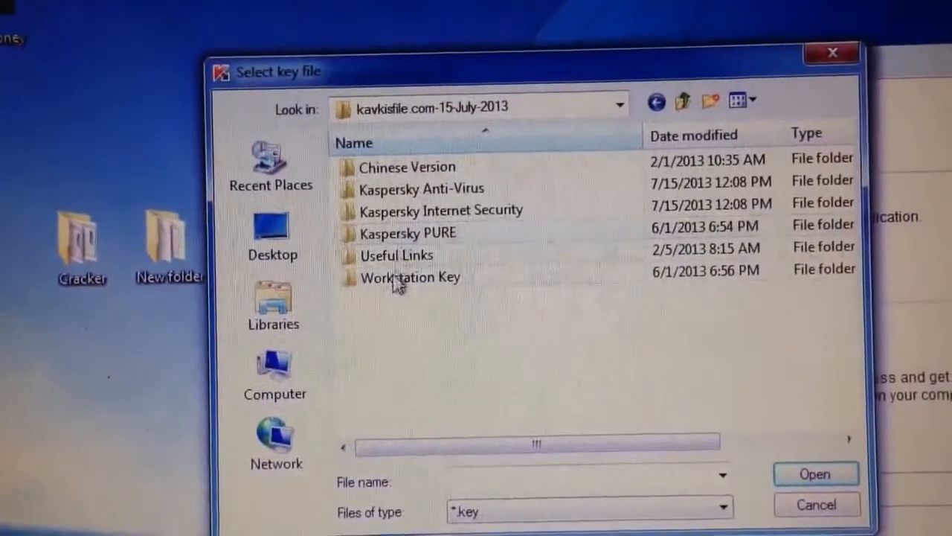
double_click(407, 232)
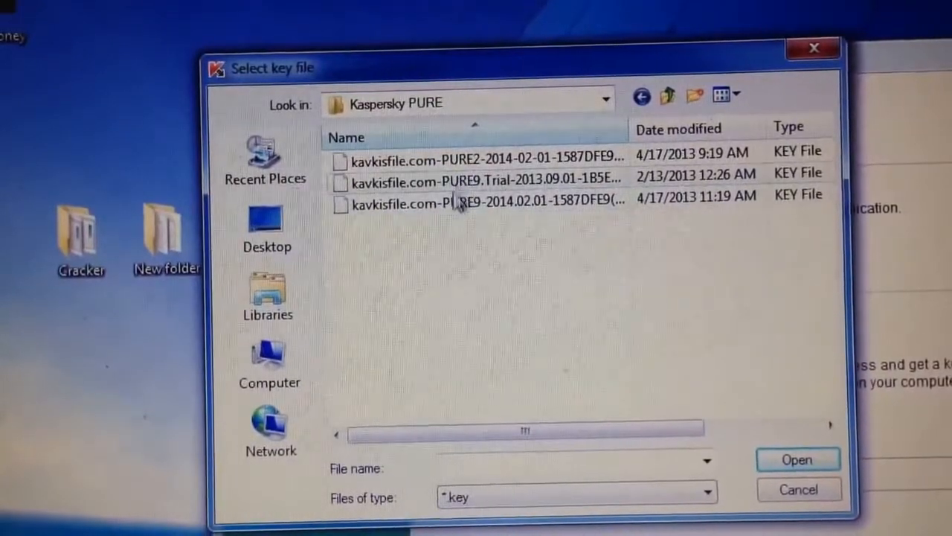
left_click(797, 459)
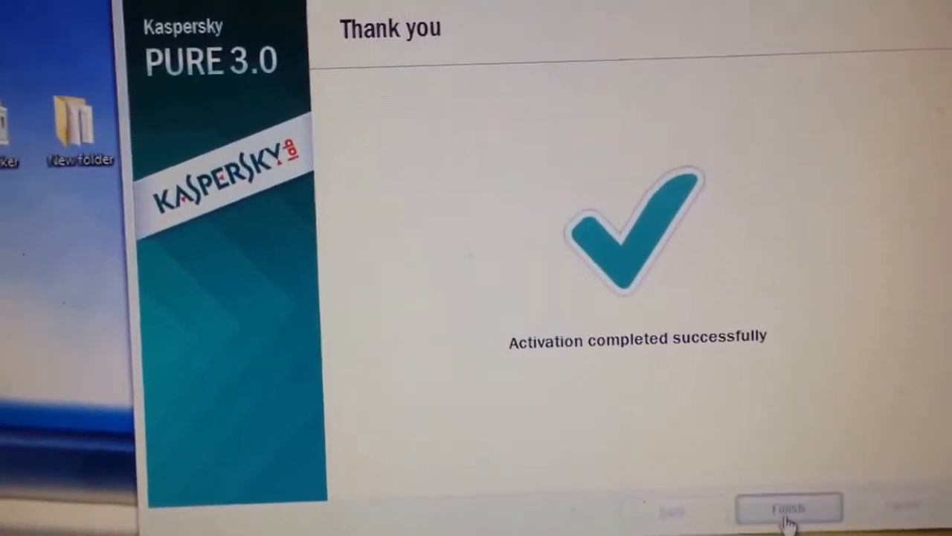
Finish the Kaspersky PURE 3.0 activation wizard, returning to the main window with 104 licence days
left_click(788, 508)
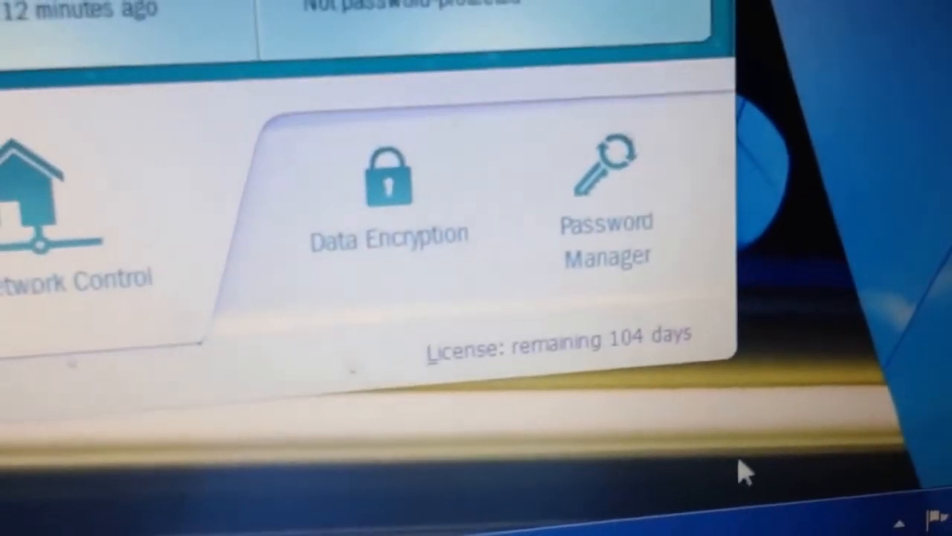